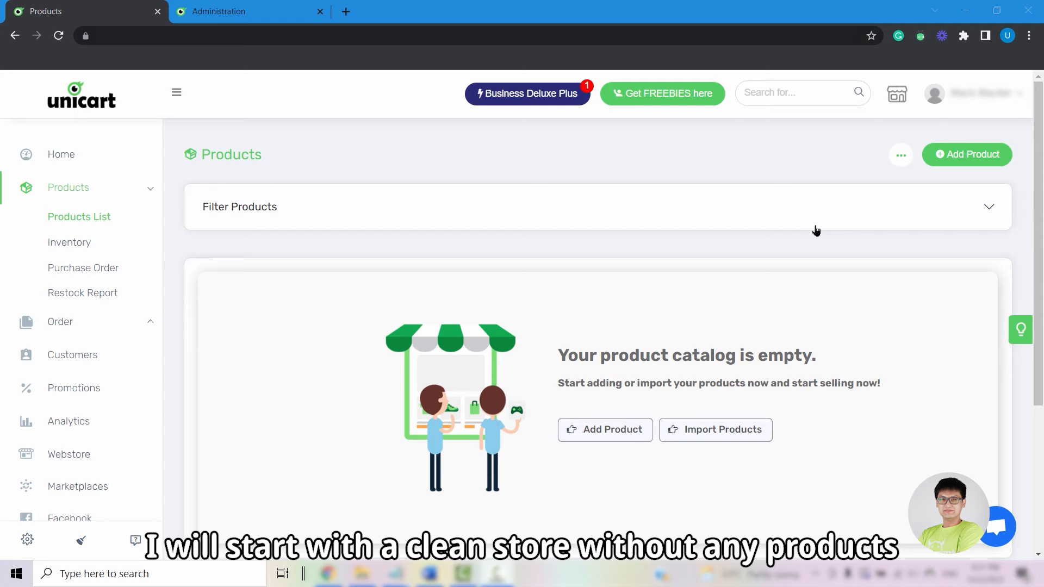
{"action": "mouse_move", "coordinate": [231, 424]}
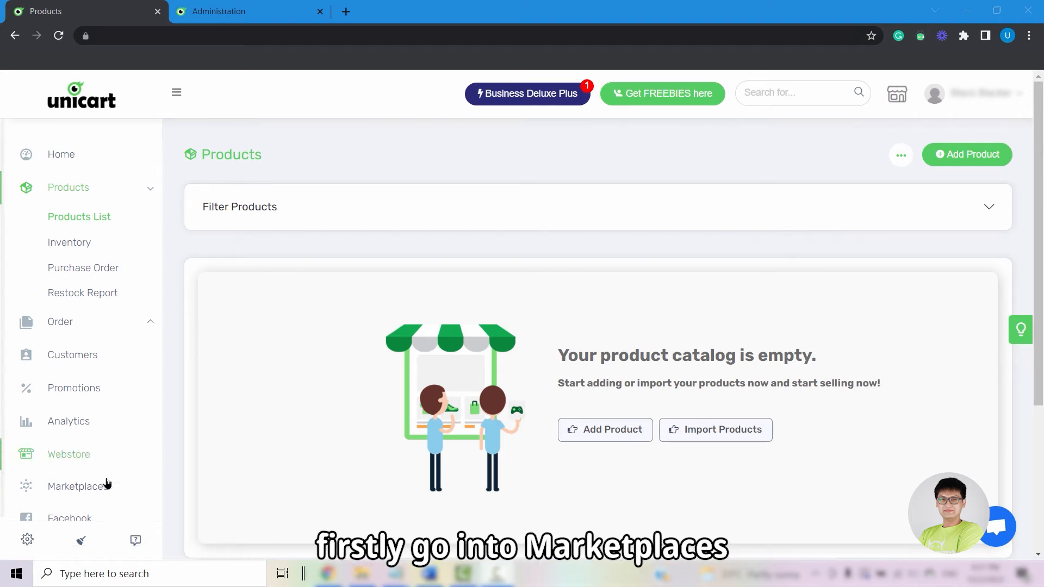
Go to Marketplaces and manage the Shopee Sync integration under Malaysia Marketplaces
{"action": "left_click", "coordinate": [78, 486]}
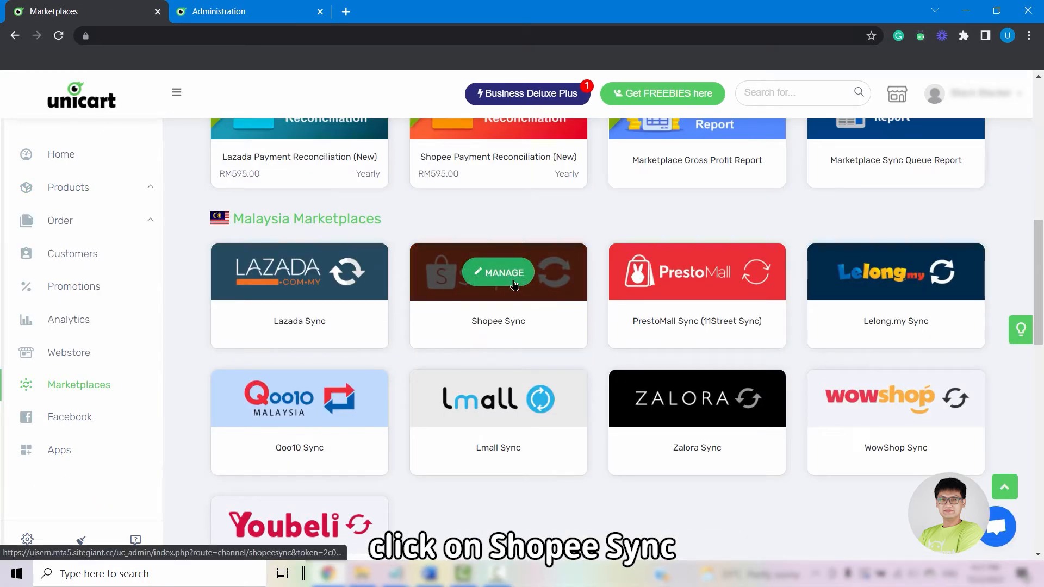
{"action": "left_click", "coordinate": [497, 272]}
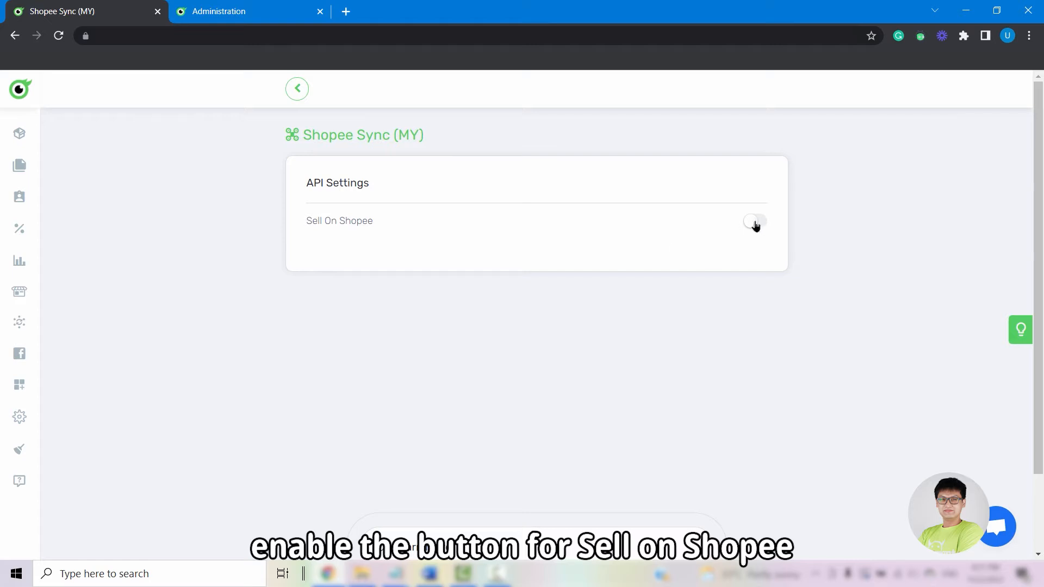
Enable Sell On Shopee, authorise the MY shop via Shopee login and confirm app access
{"action": "left_click", "coordinate": [754, 221]}
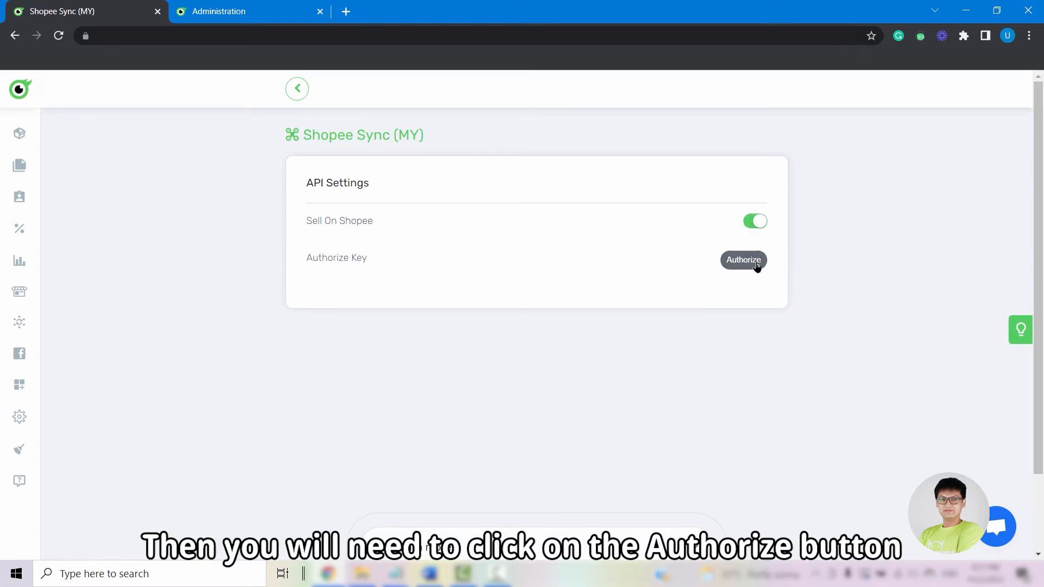
{"action": "left_click", "coordinate": [743, 260]}
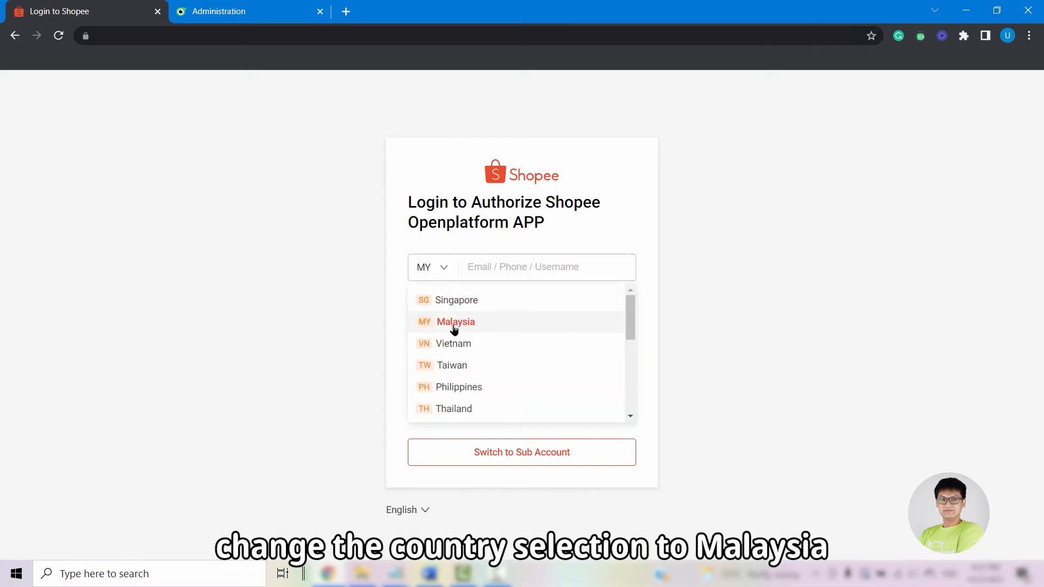
{"action": "left_click", "coordinate": [456, 322]}
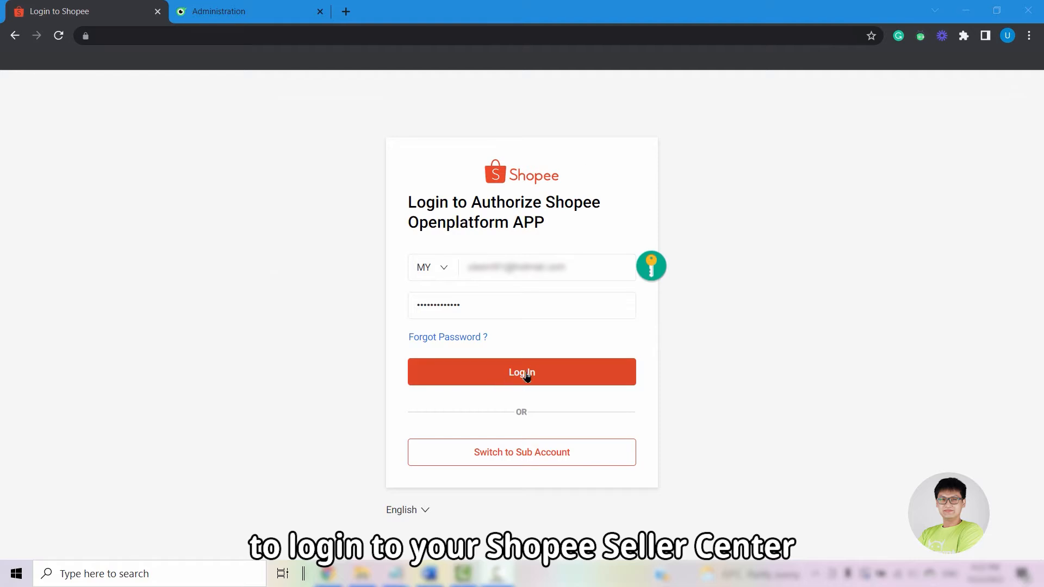
{"action": "left_click", "coordinate": [521, 372]}
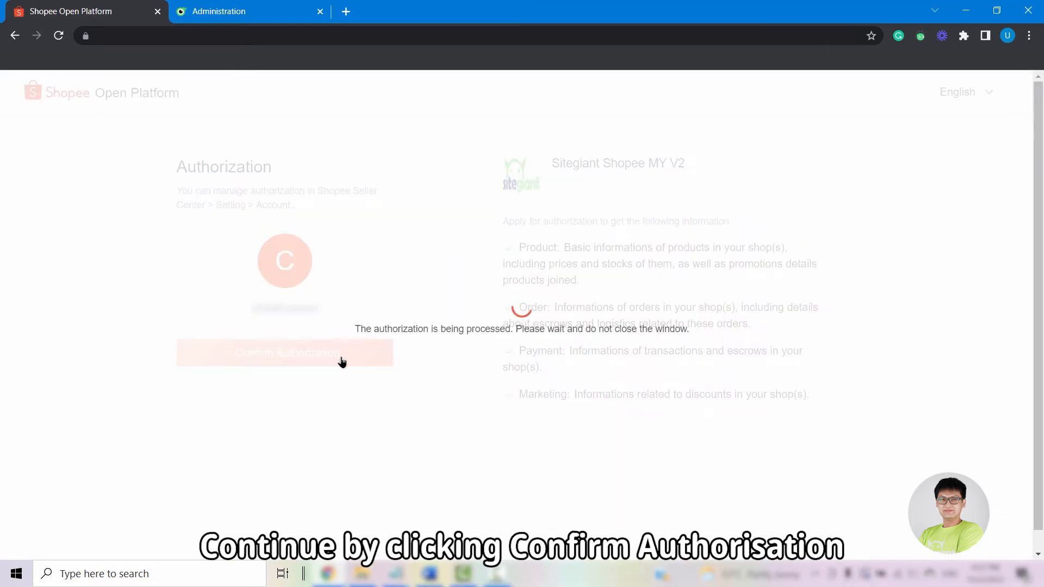
{"action": "left_click", "coordinate": [284, 352]}
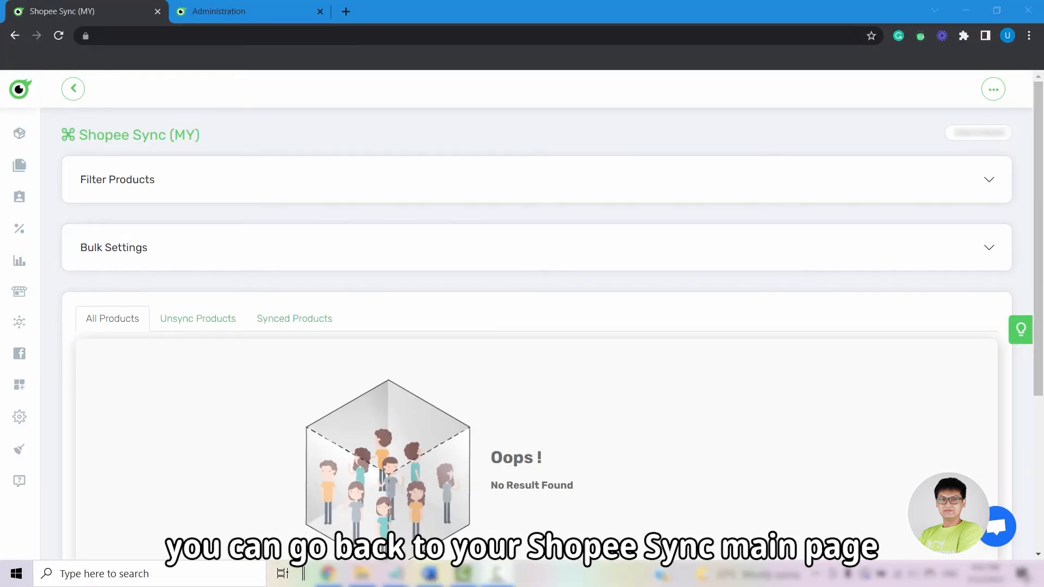
{"action": "mouse_move", "coordinate": [789, 179]}
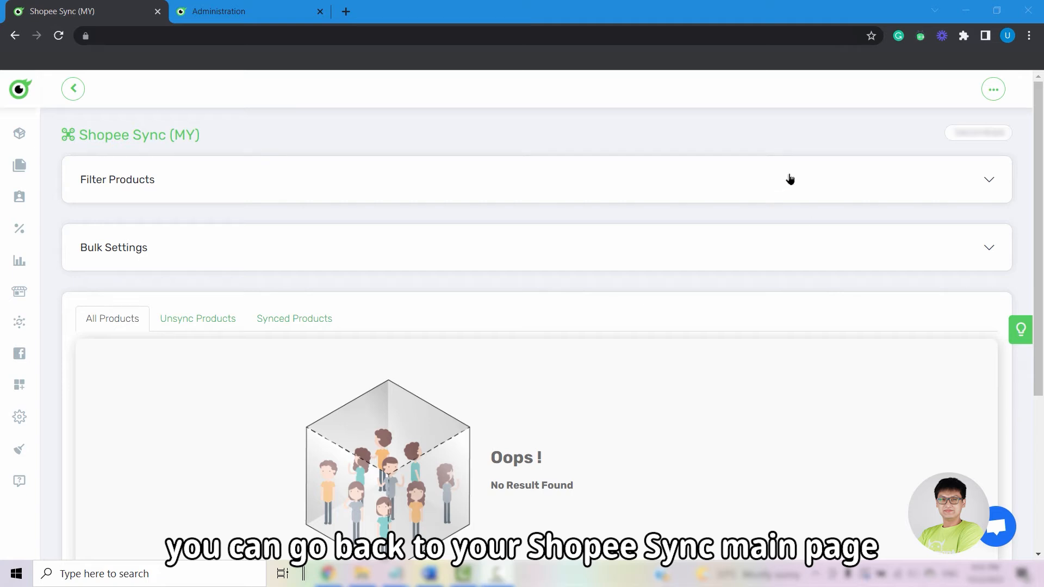
In Shopee Manual Matching, search the Default Shopee store's active products
{"action": "left_click", "coordinate": [991, 88]}
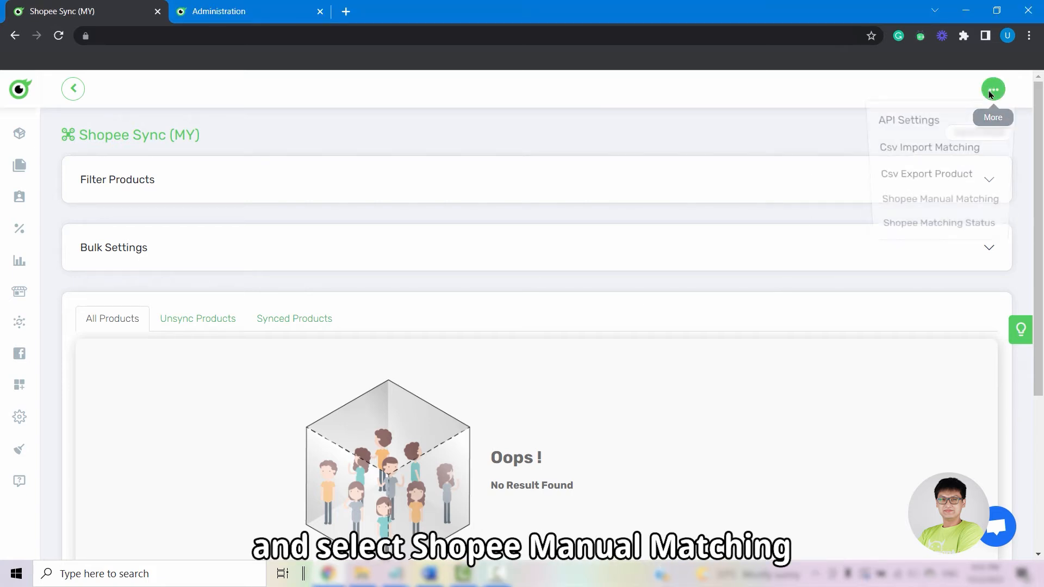
{"action": "left_click", "coordinate": [939, 198]}
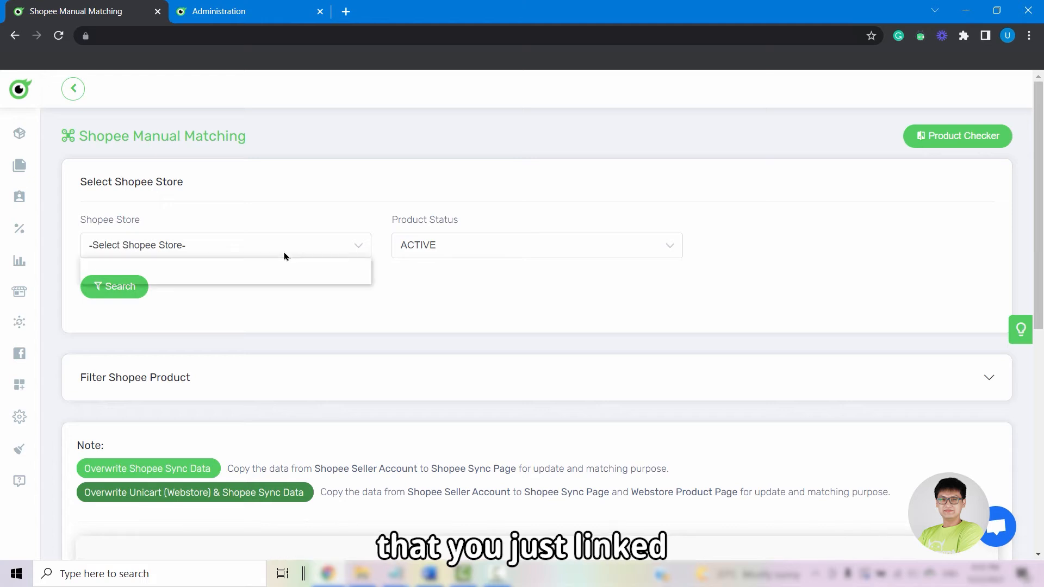
{"action": "left_click", "coordinate": [225, 273]}
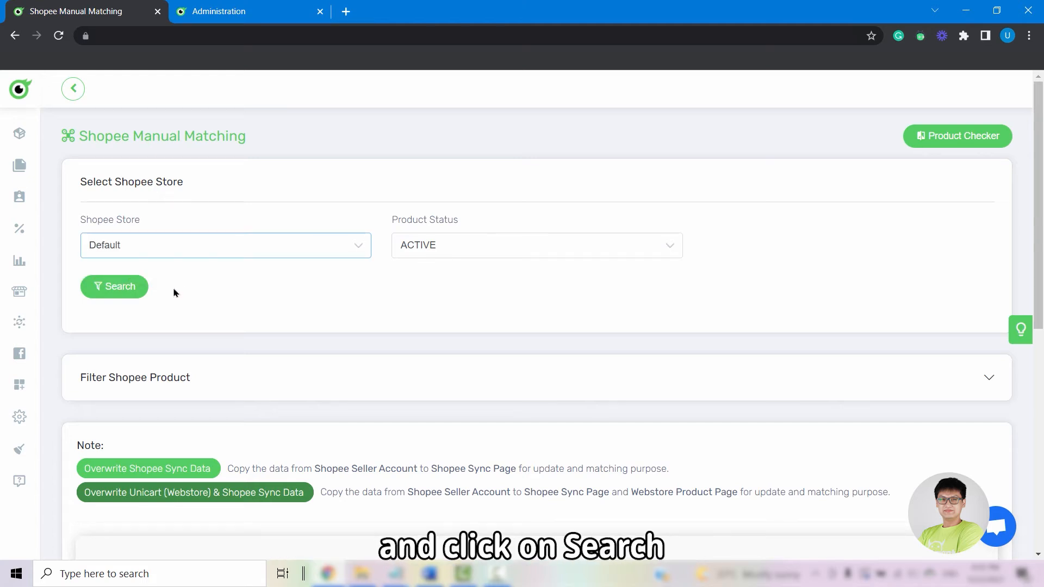
{"action": "left_click", "coordinate": [113, 286]}
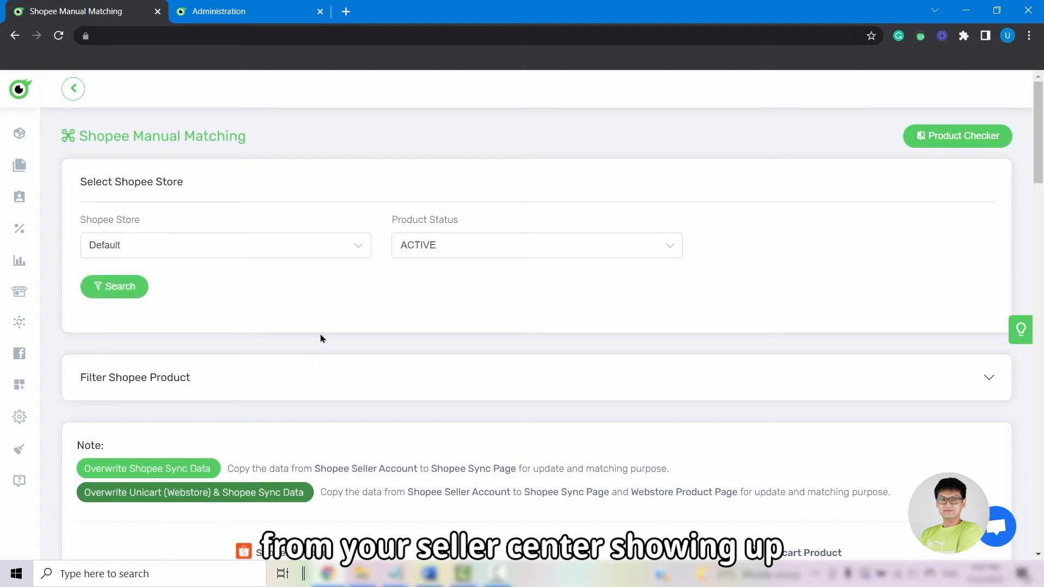
{"action": "scroll", "scroll_direction": "down", "scroll_amount": 3}
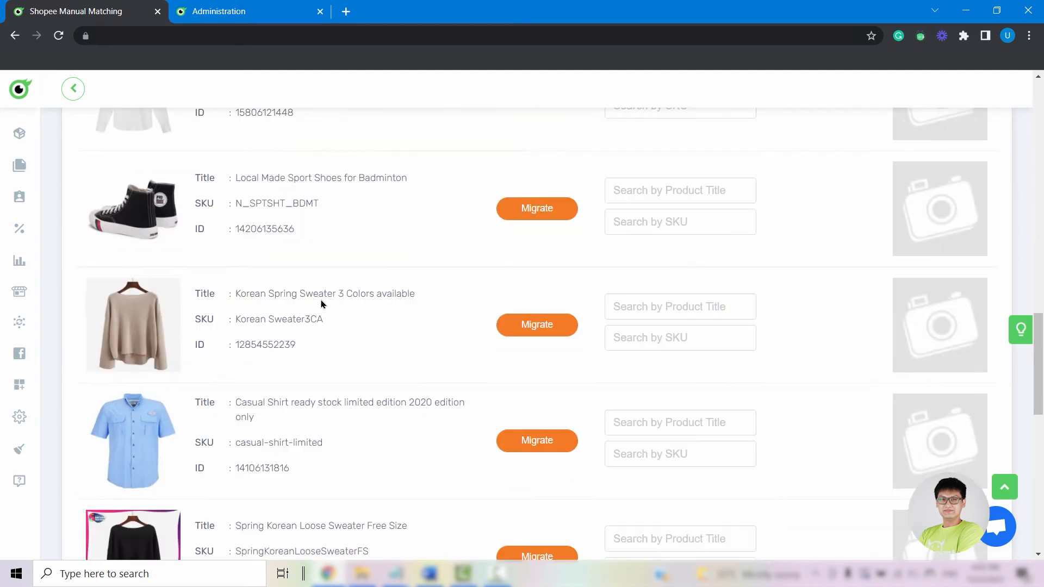
Migrate the Beanie Hats Men Comfortable Hats Shopee product into Unicart and confirm success
{"action": "left_click", "coordinate": [536, 205]}
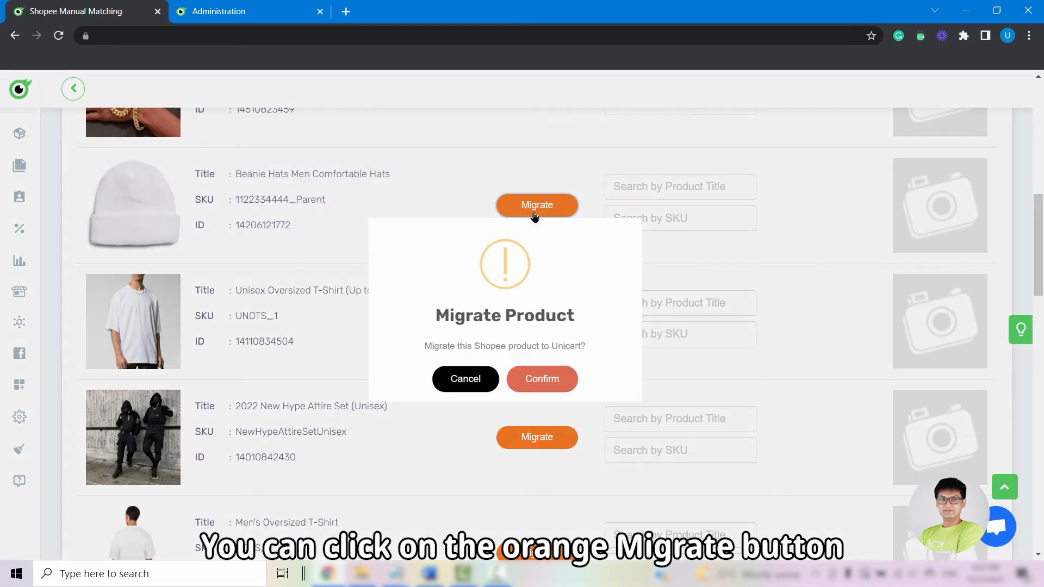
{"action": "left_click", "coordinate": [541, 379]}
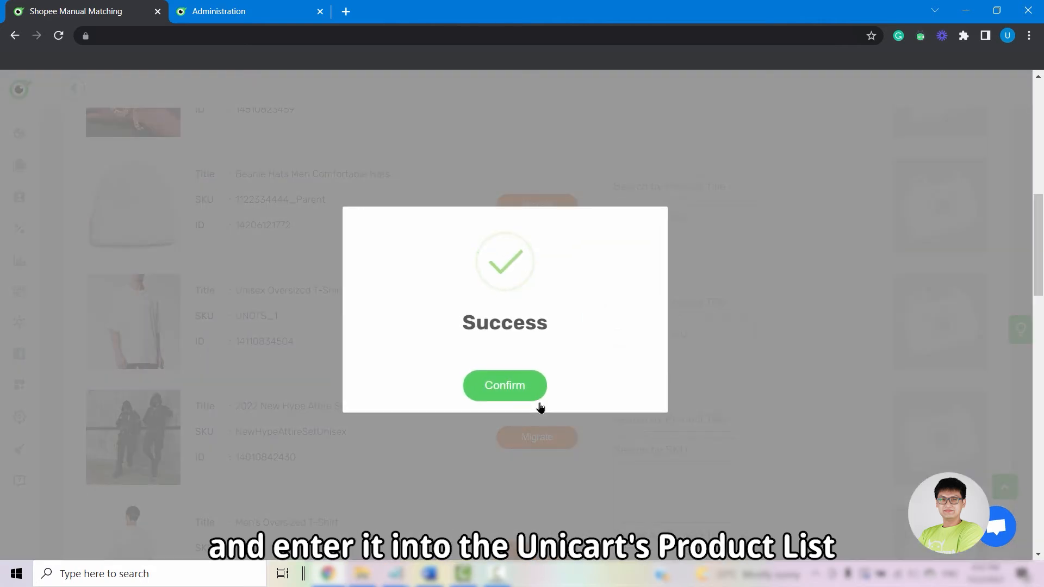
{"action": "left_click", "coordinate": [504, 385]}
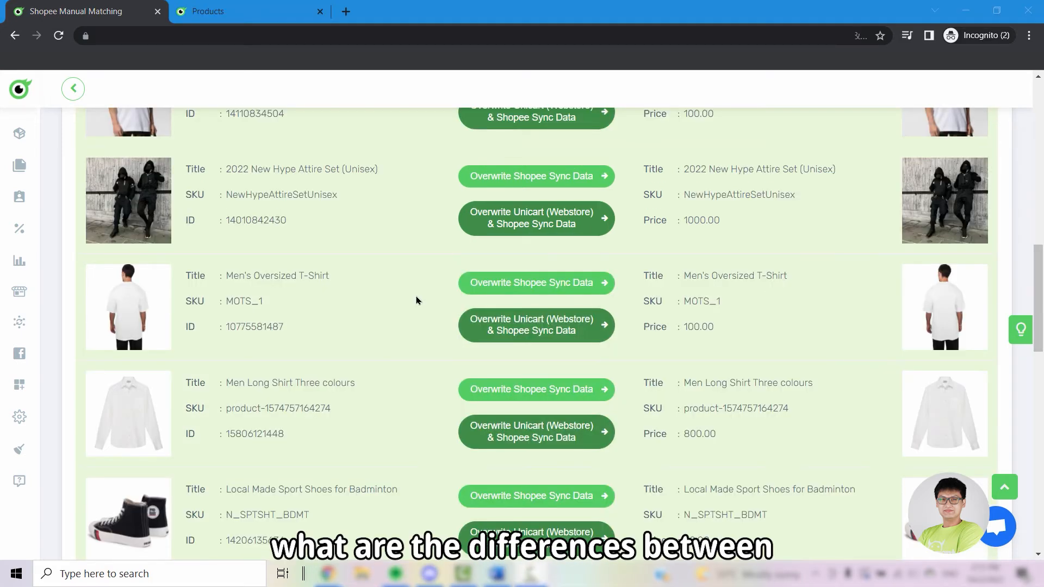
{"action": "mouse_move", "coordinate": [509, 292]}
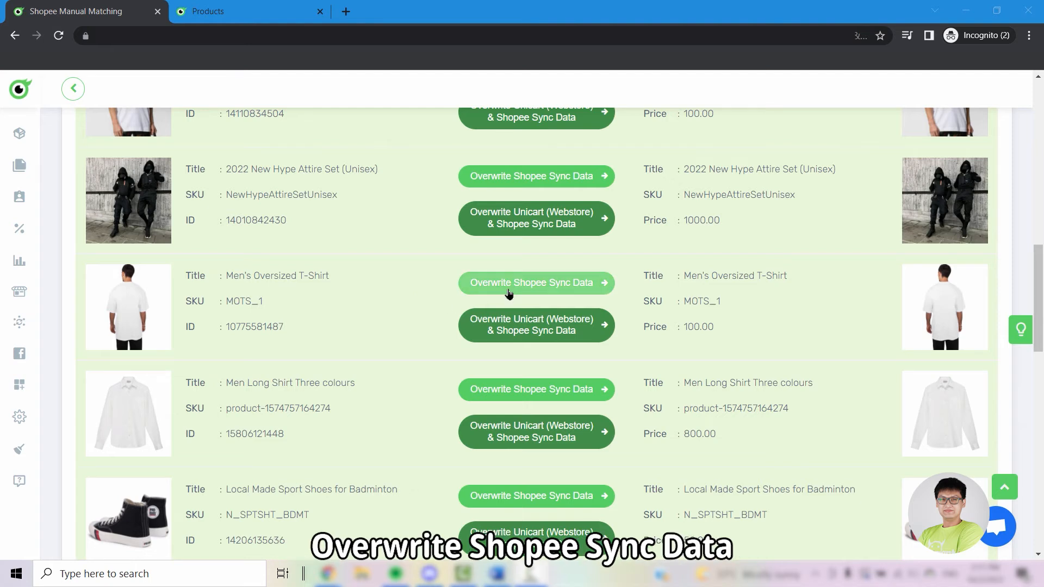
{"action": "mouse_move", "coordinate": [537, 326]}
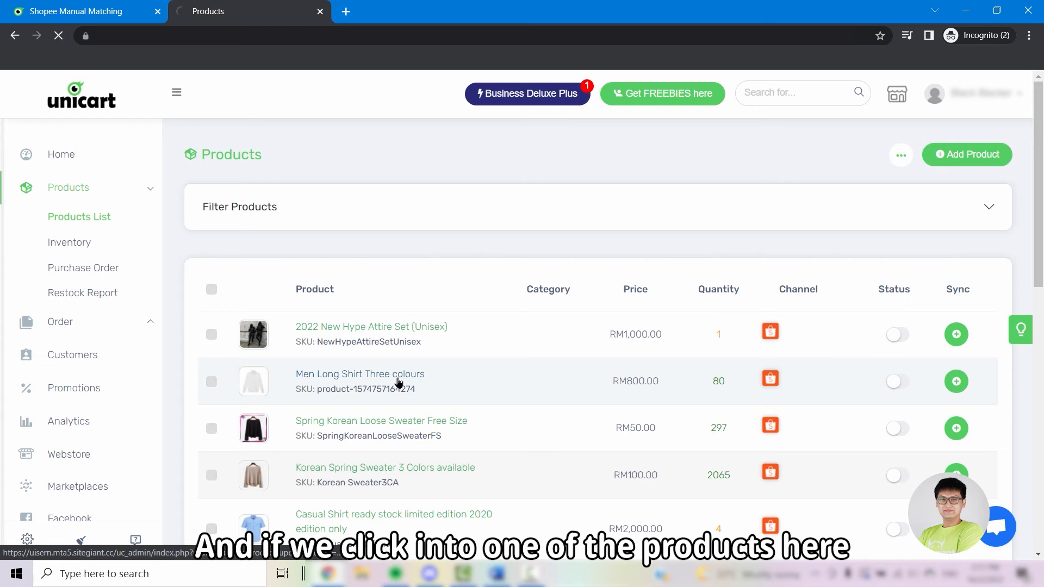
Open the Men Long Shirt Three colours product from the Products List
{"action": "left_click", "coordinate": [359, 373]}
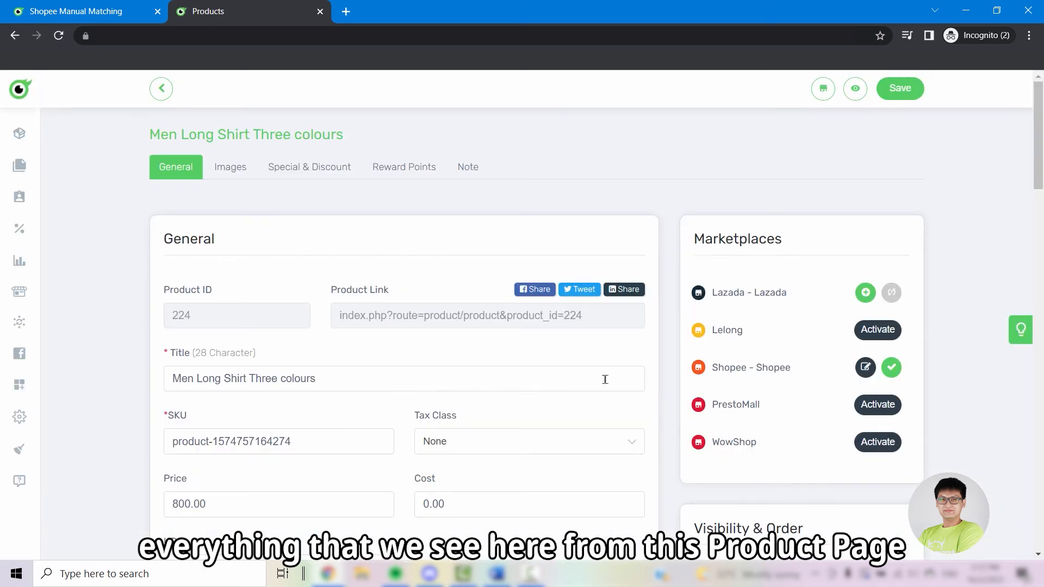
{"action": "mouse_move", "coordinate": [586, 379]}
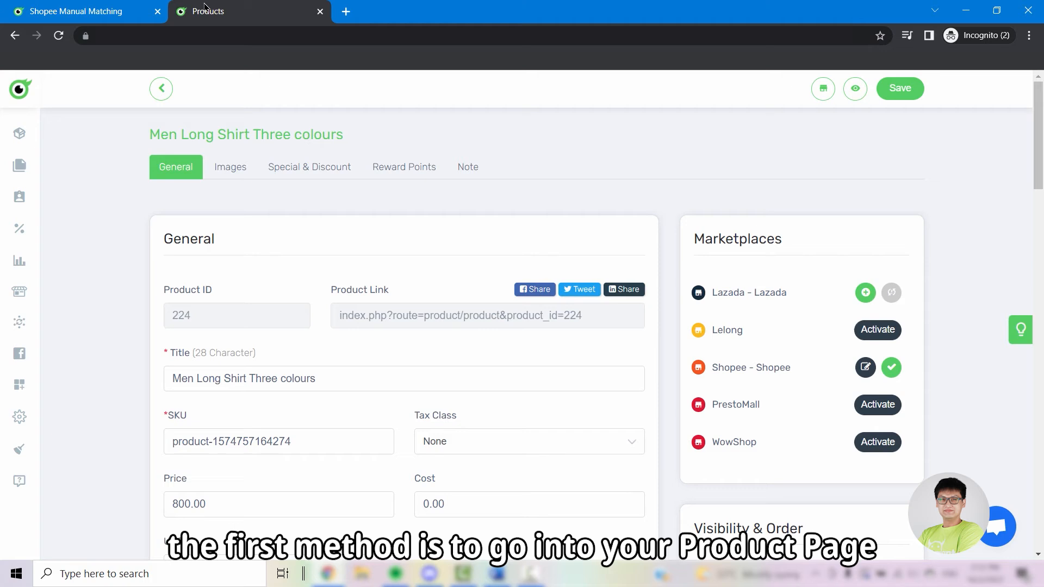
{"action": "mouse_move", "coordinate": [411, 273]}
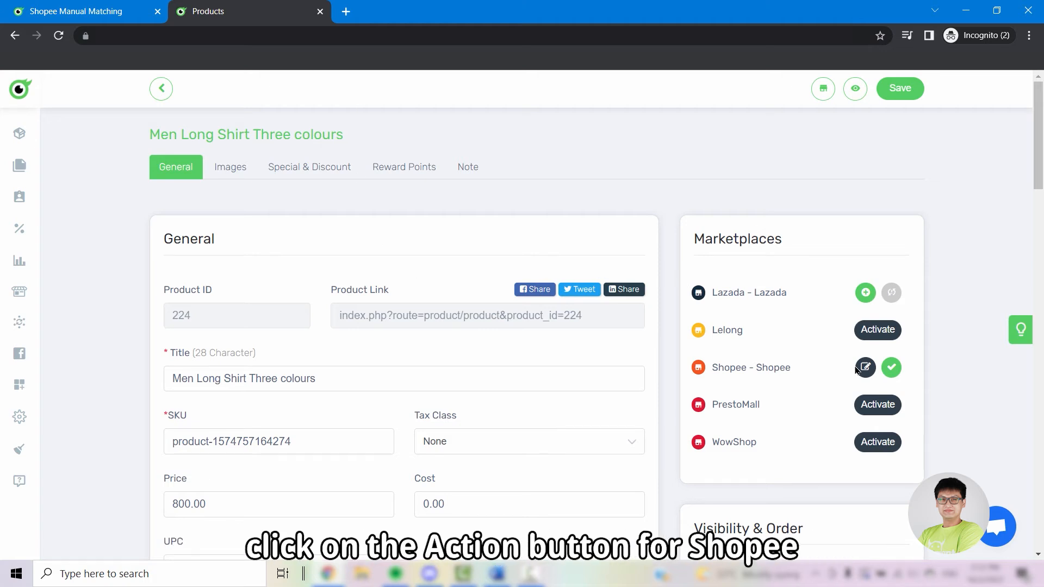
Peek at the shirt's Shopee listing settings, leave without saving, and manage Shopee Sync again
{"action": "left_click", "coordinate": [865, 367]}
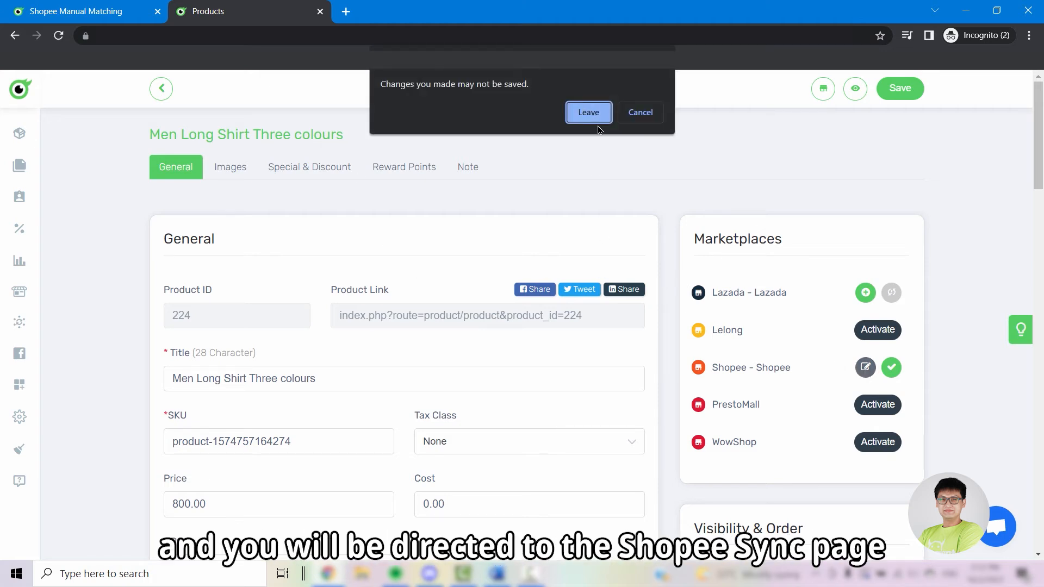
{"action": "left_click", "coordinate": [588, 112]}
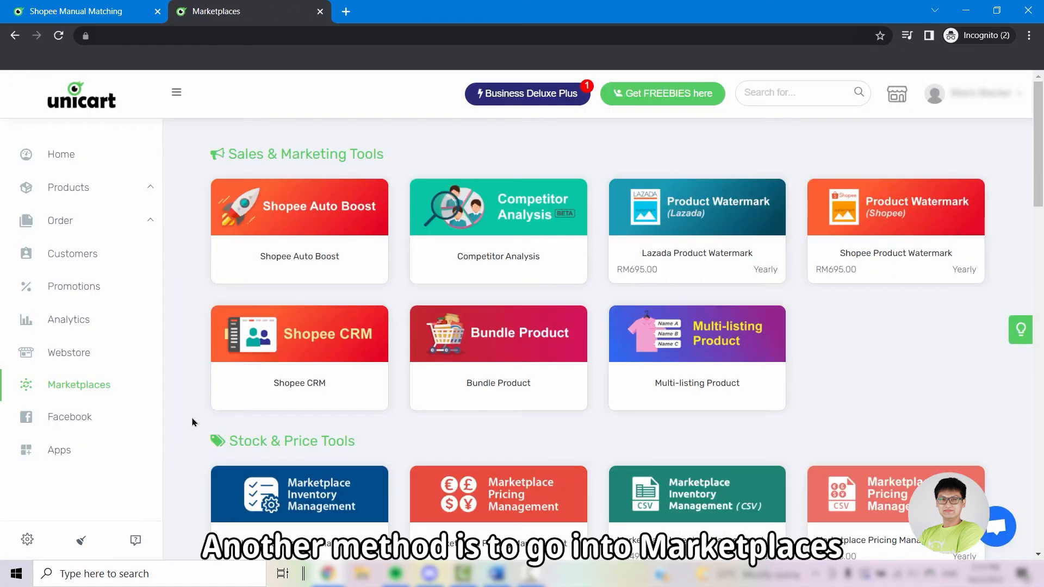
{"action": "scroll", "scroll_direction": "down", "scroll_amount": 3}
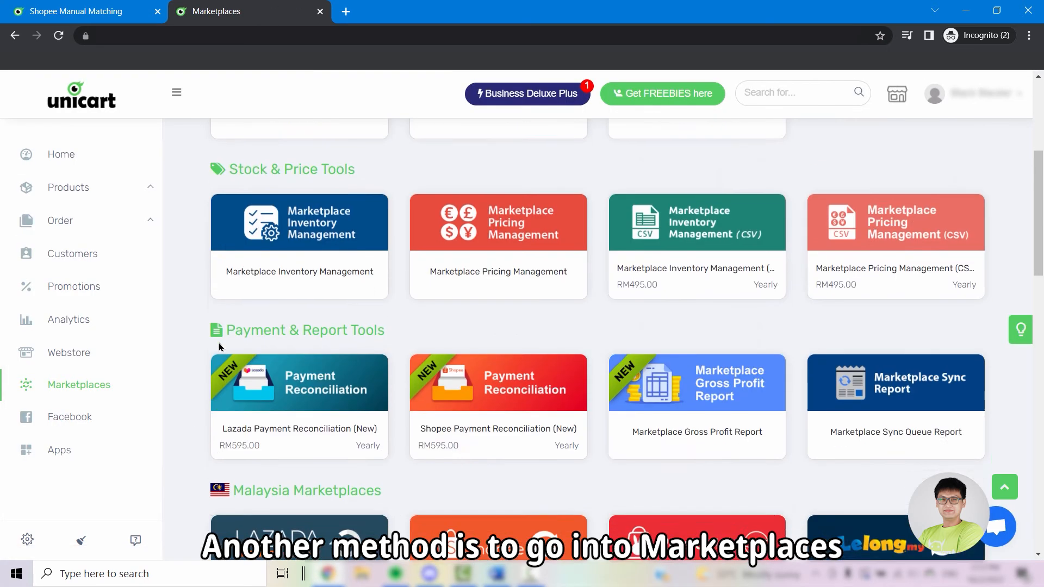
{"action": "scroll", "scroll_direction": "down", "scroll_amount": 3}
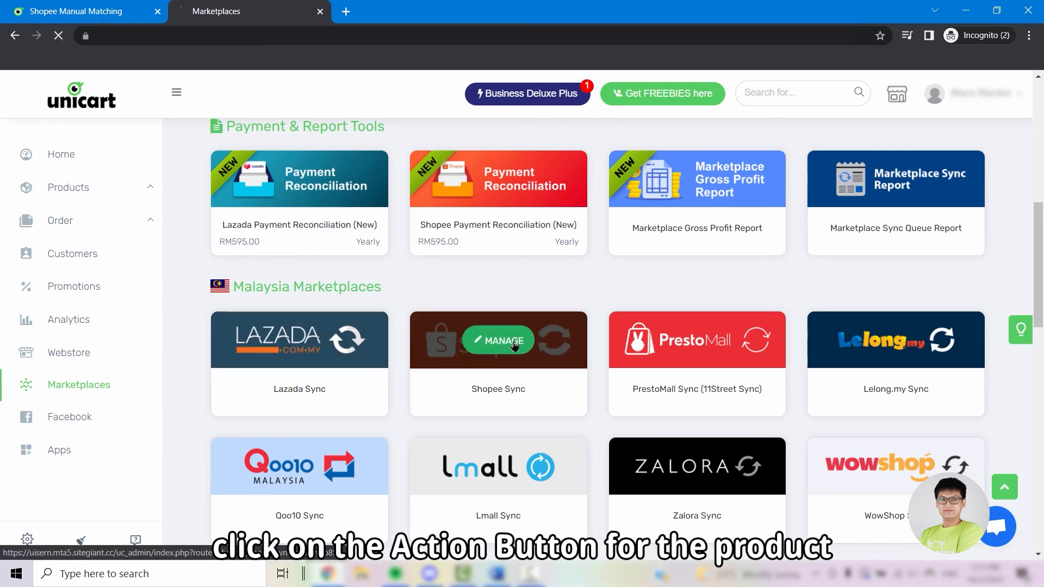
{"action": "left_click", "coordinate": [496, 341]}
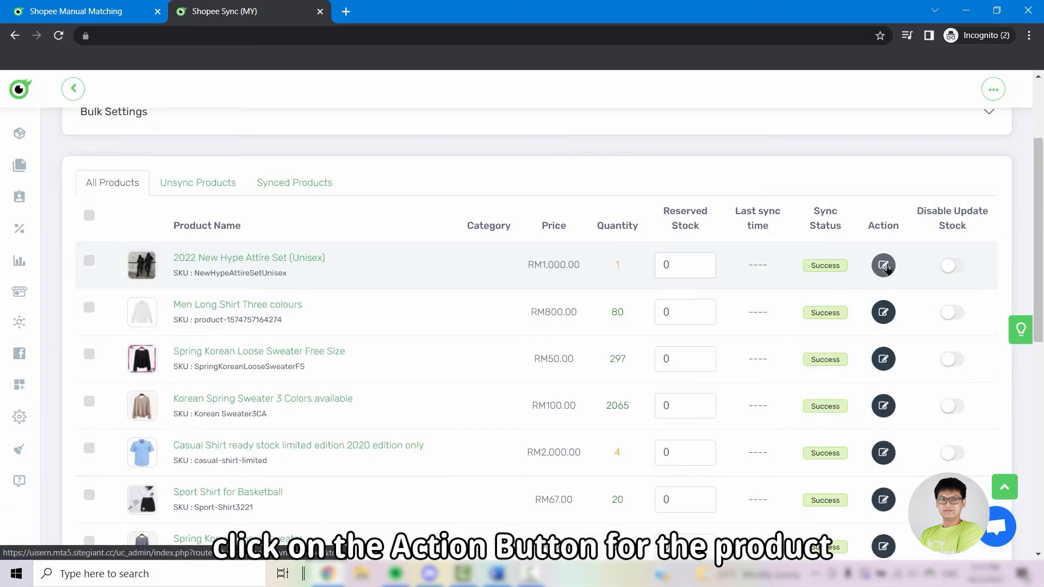
Review the 2022 New Hype Attire Set's Shopee edit page and return to the Shopee Sync product list
{"action": "left_click", "coordinate": [883, 265]}
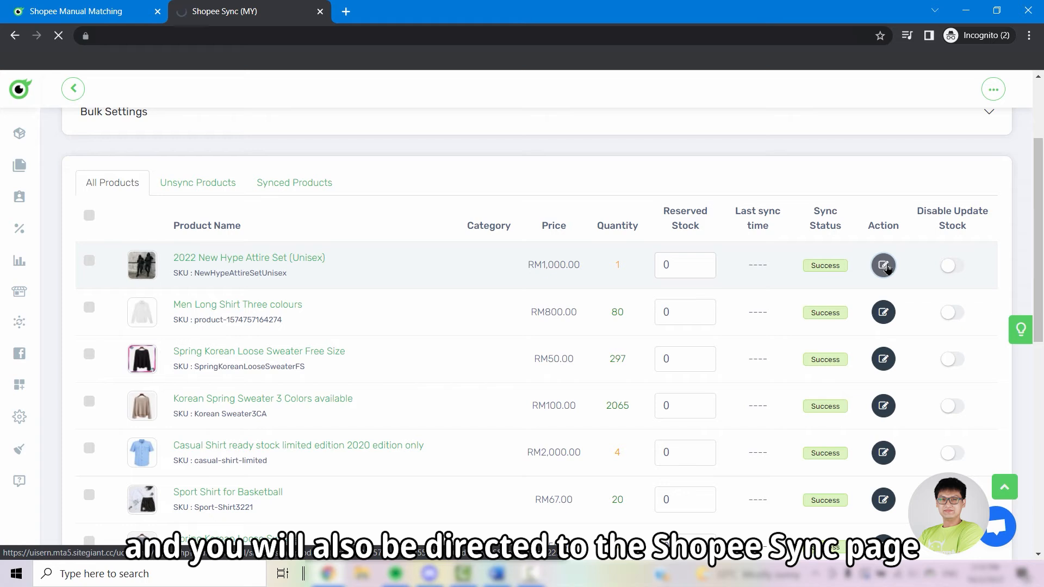
{"action": "left_click", "coordinate": [883, 265]}
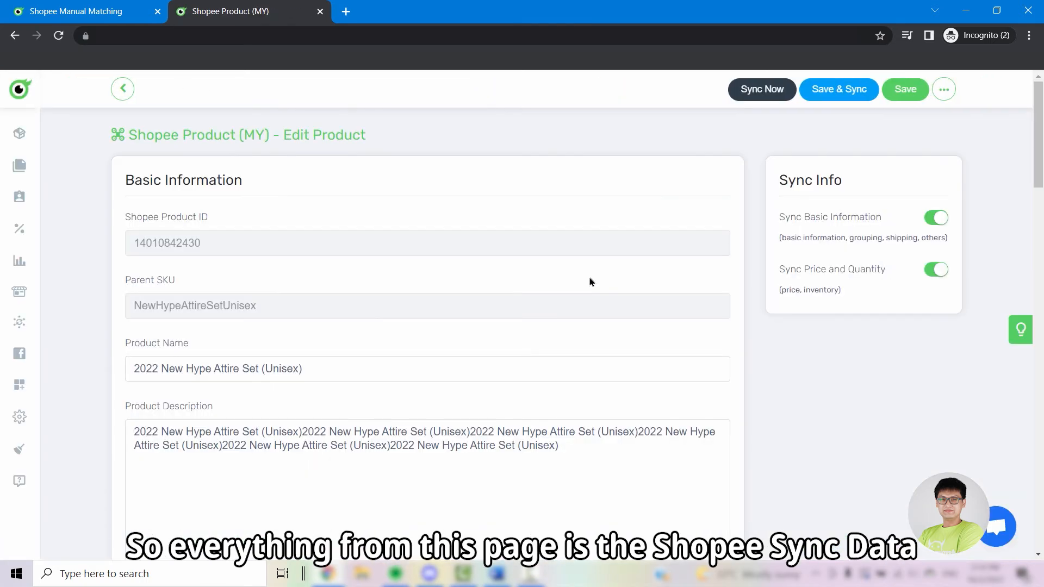
{"action": "scroll", "scroll_direction": "down", "scroll_amount": 3}
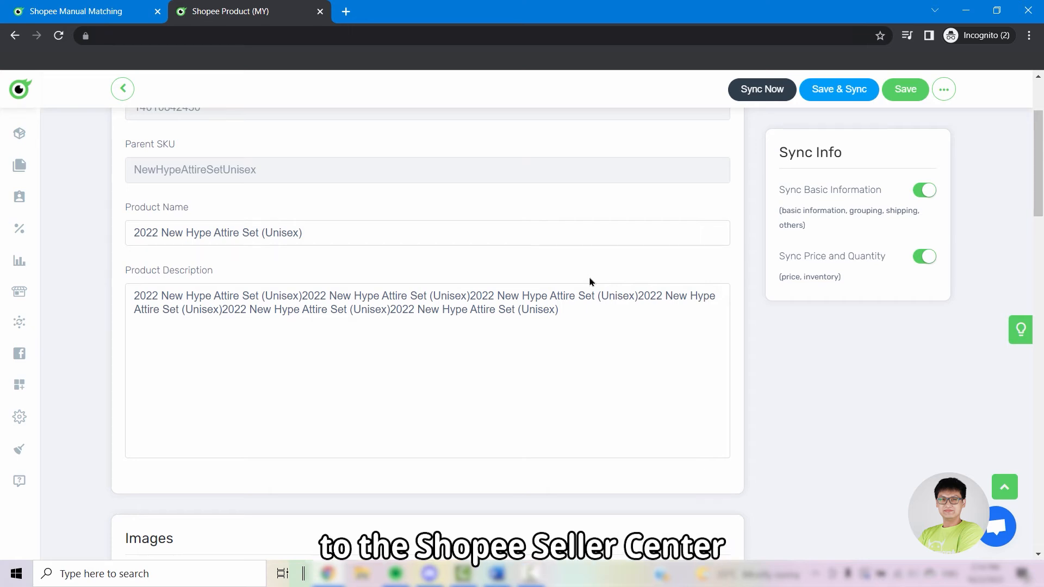
{"action": "scroll", "scroll_direction": "down", "scroll_amount": 3}
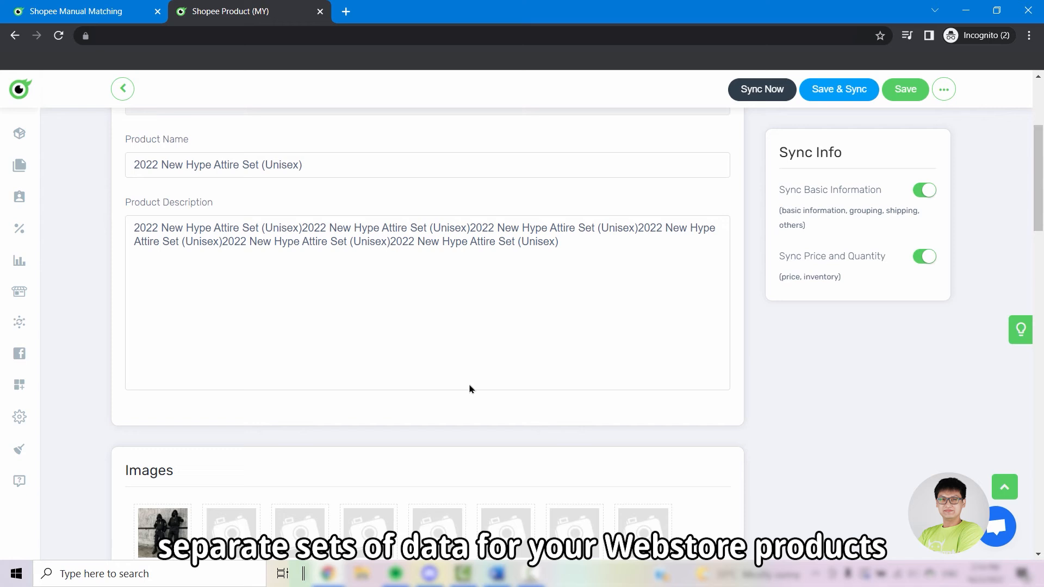
{"action": "left_click", "coordinate": [121, 88]}
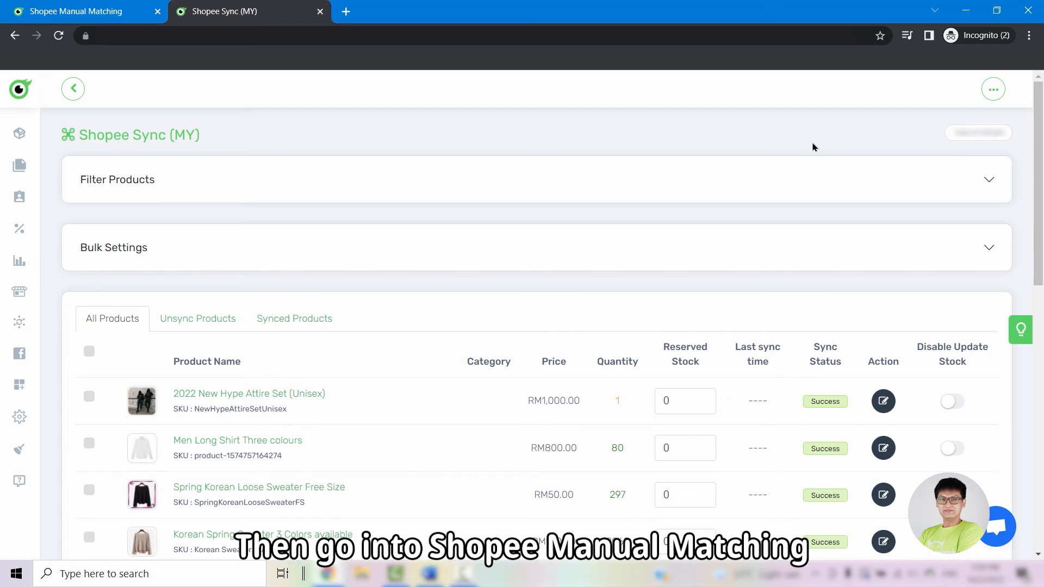
Revisit Shopee Manual Matching from the extra options and scroll through the matches
{"action": "left_click", "coordinate": [992, 88]}
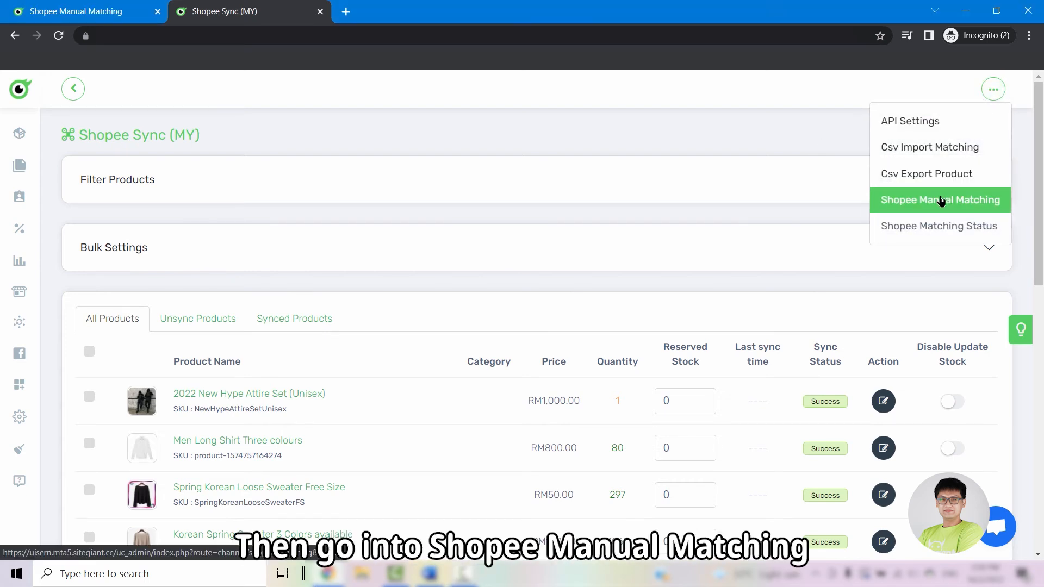
{"action": "left_click", "coordinate": [940, 200]}
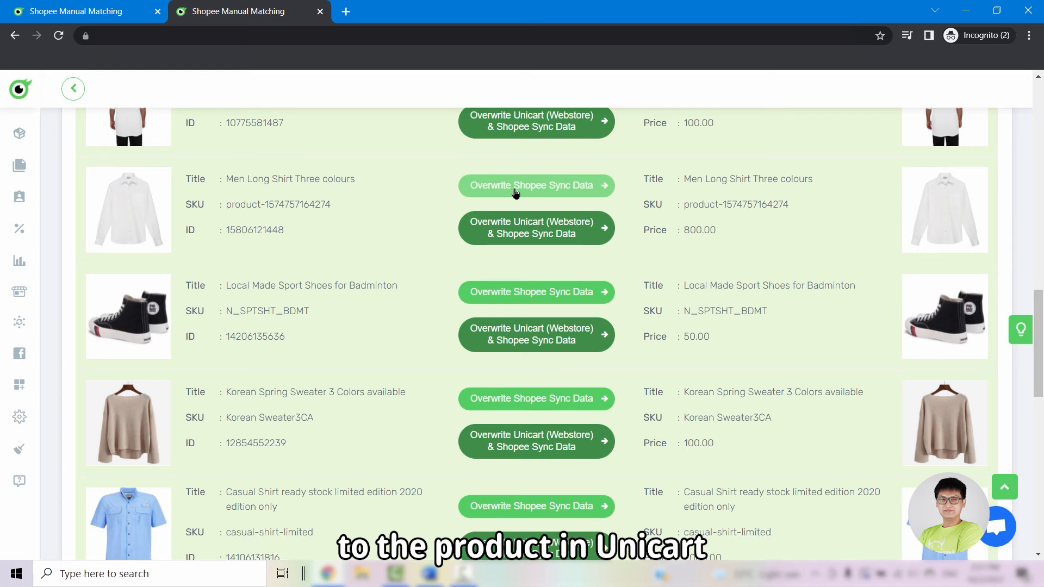
{"action": "scroll", "scroll_direction": "up", "scroll_amount": 3}
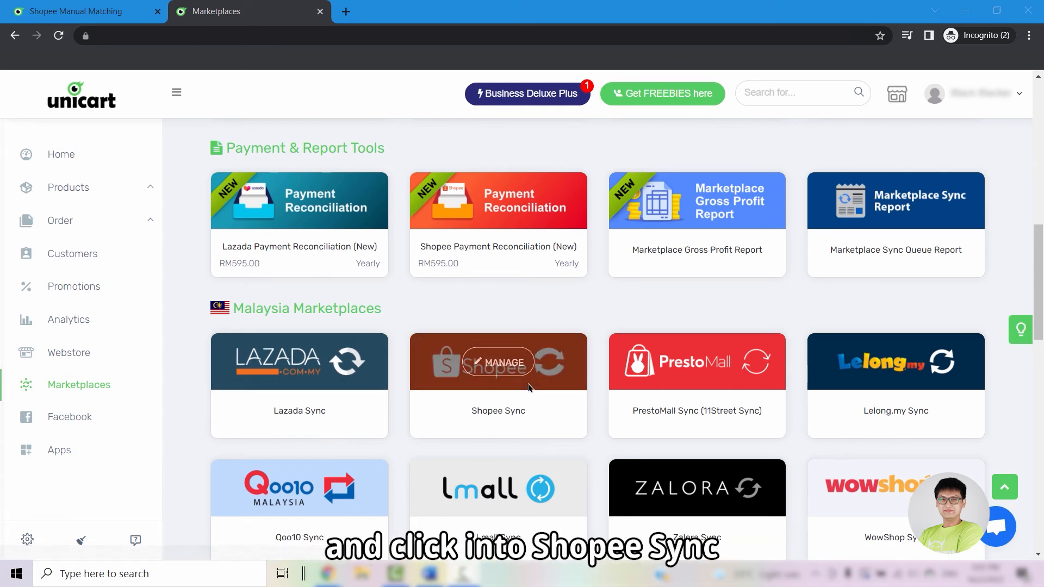
From Shopee Sync, start a prefilled Shopee Add Product page for the Black Ergonomic Mouse Pad
{"action": "left_click", "coordinate": [496, 361]}
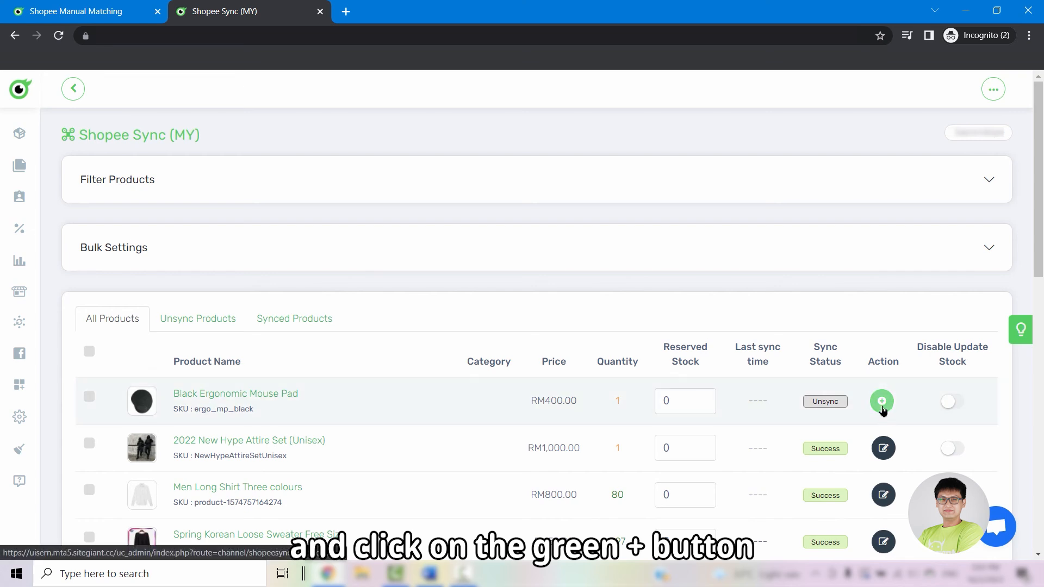
{"action": "left_click", "coordinate": [882, 401]}
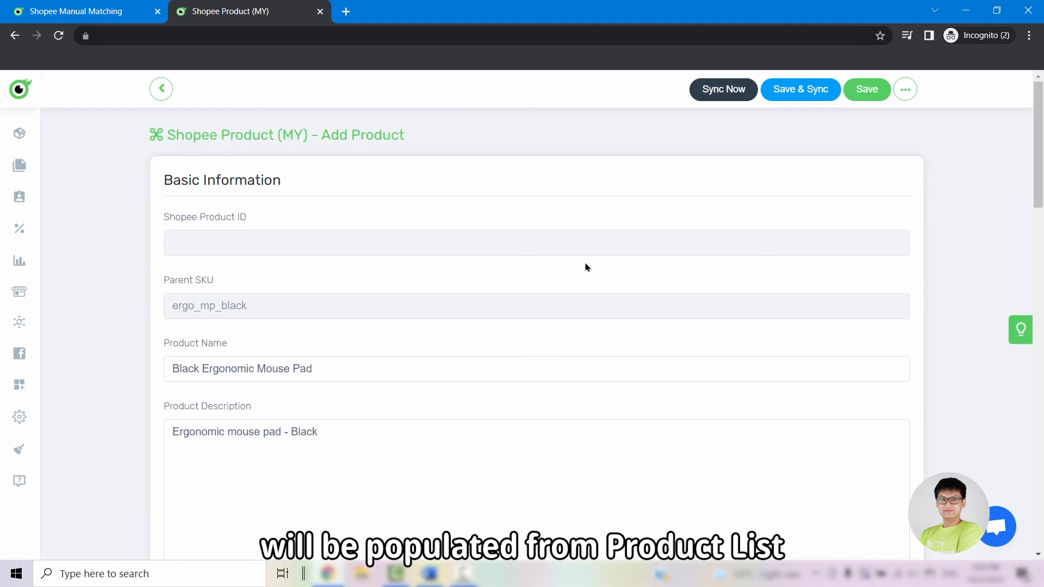
{"action": "scroll", "scroll_direction": "down", "scroll_amount": 3}
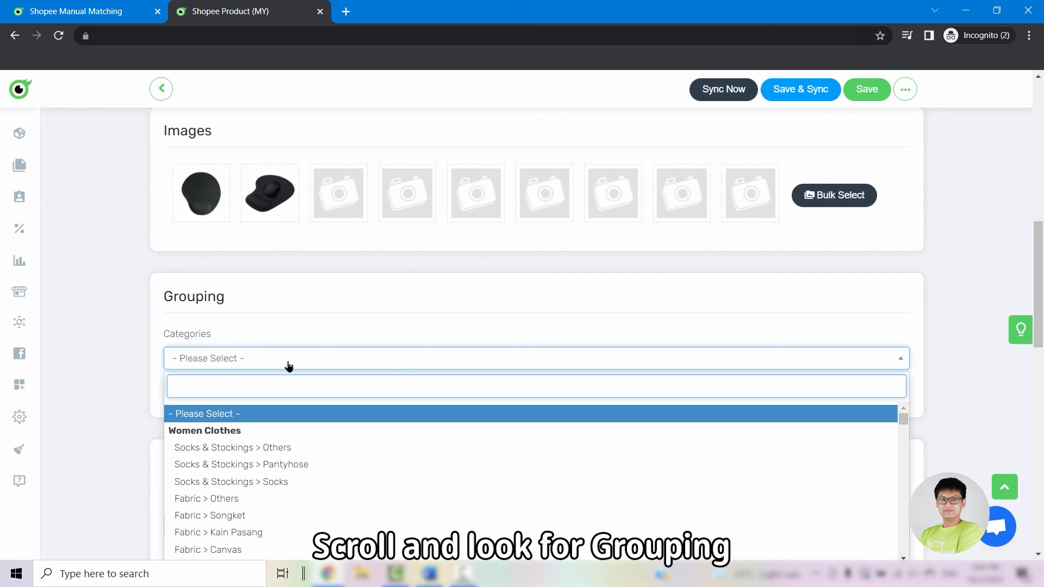
Search 'mouse' to pick the Mouse Pads category and set the brand to NoBrand
{"action": "type", "text": "mouse"}
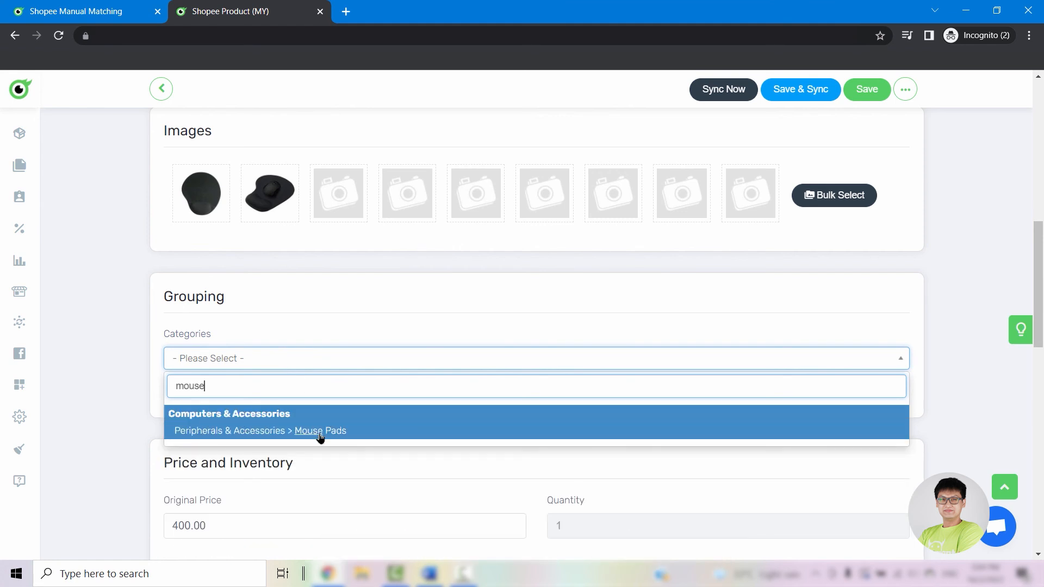
{"action": "left_click", "coordinate": [320, 430]}
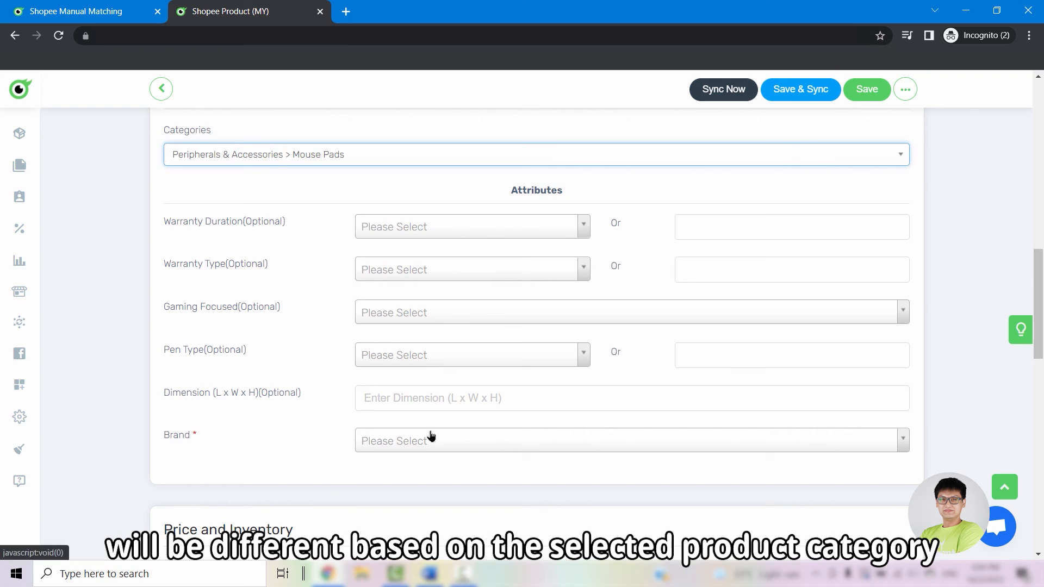
{"action": "mouse_move", "coordinate": [200, 439]}
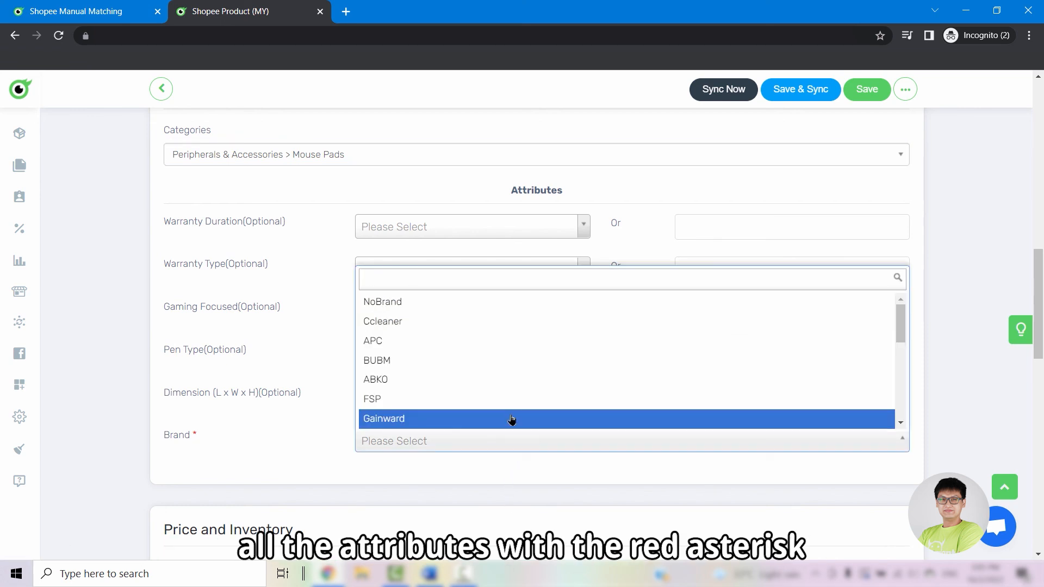
{"action": "left_click", "coordinate": [382, 301]}
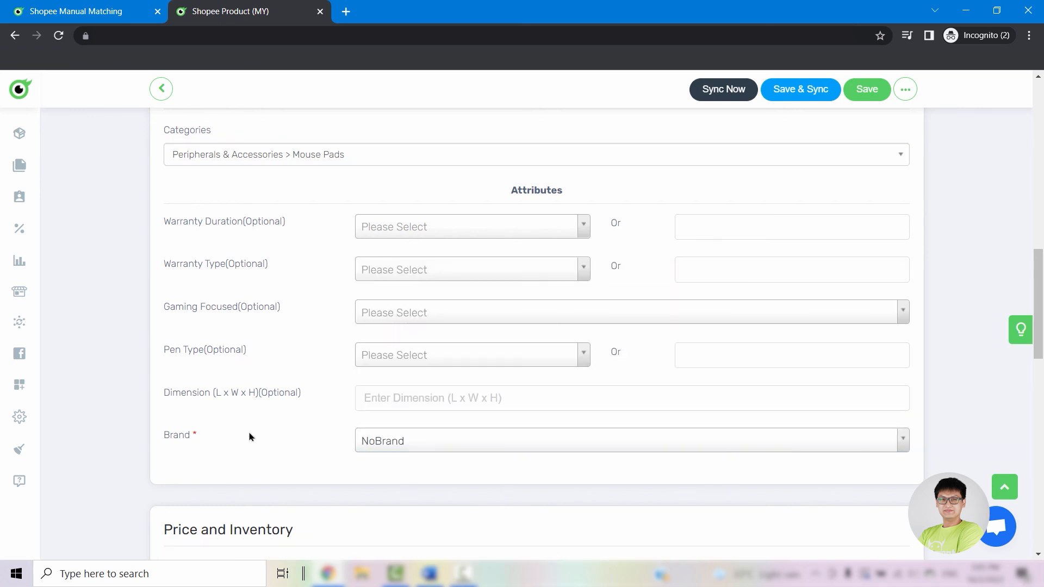
{"action": "scroll", "scroll_direction": "down", "scroll_amount": 3}
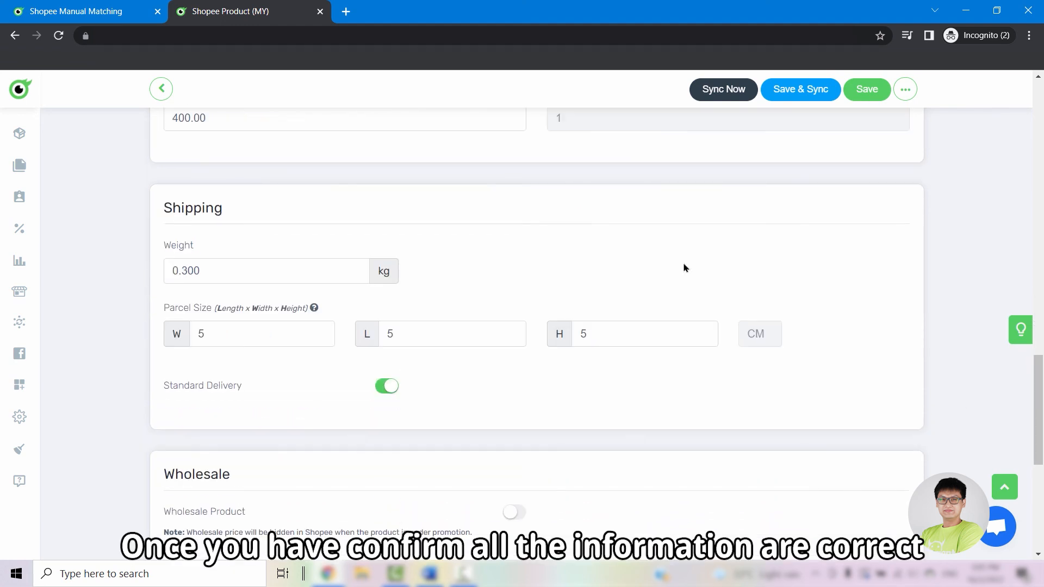
Review the listing, Sync Now to create it on Shopee, and go back from the Create: Product dialog
{"action": "scroll", "scroll_direction": "down", "scroll_amount": 3}
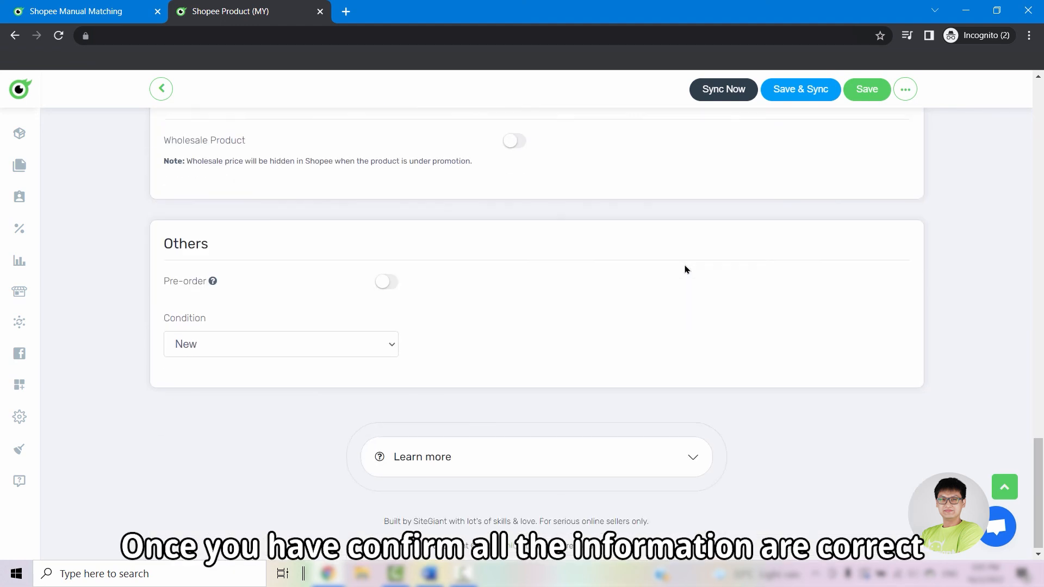
{"action": "scroll", "scroll_direction": "up", "scroll_amount": 3}
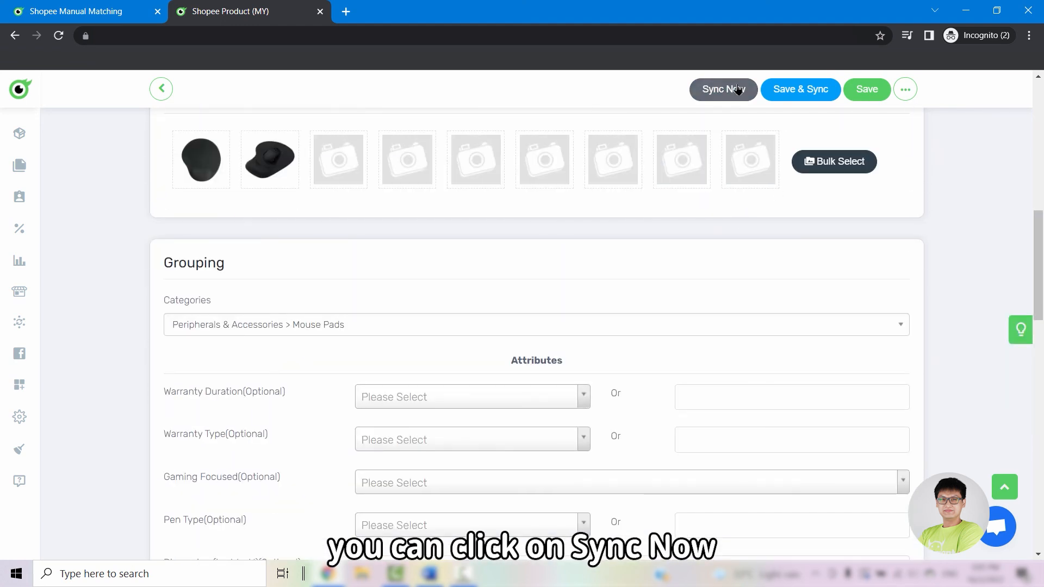
{"action": "left_click", "coordinate": [722, 88]}
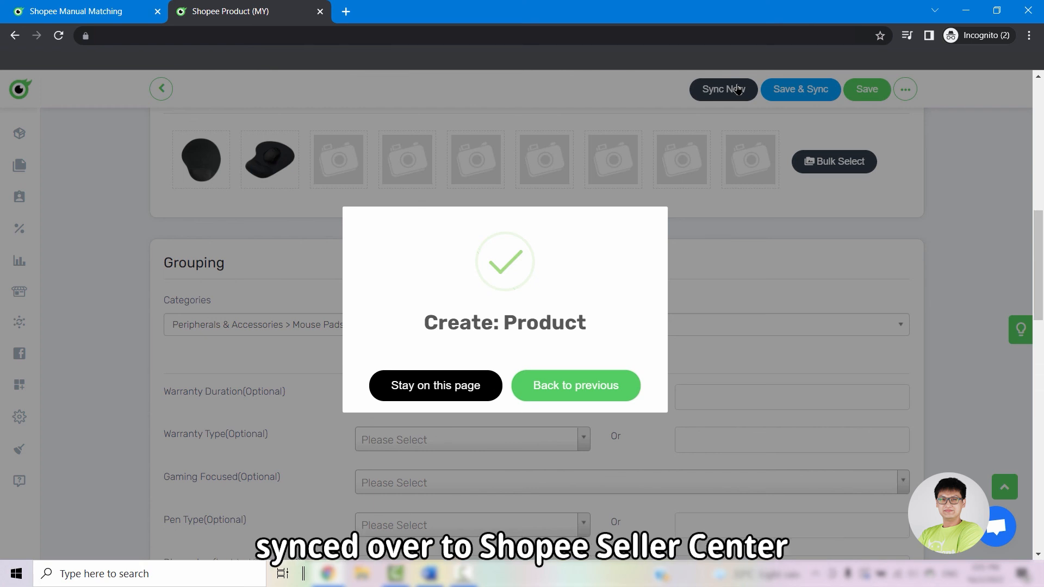
{"action": "left_click", "coordinate": [574, 385]}
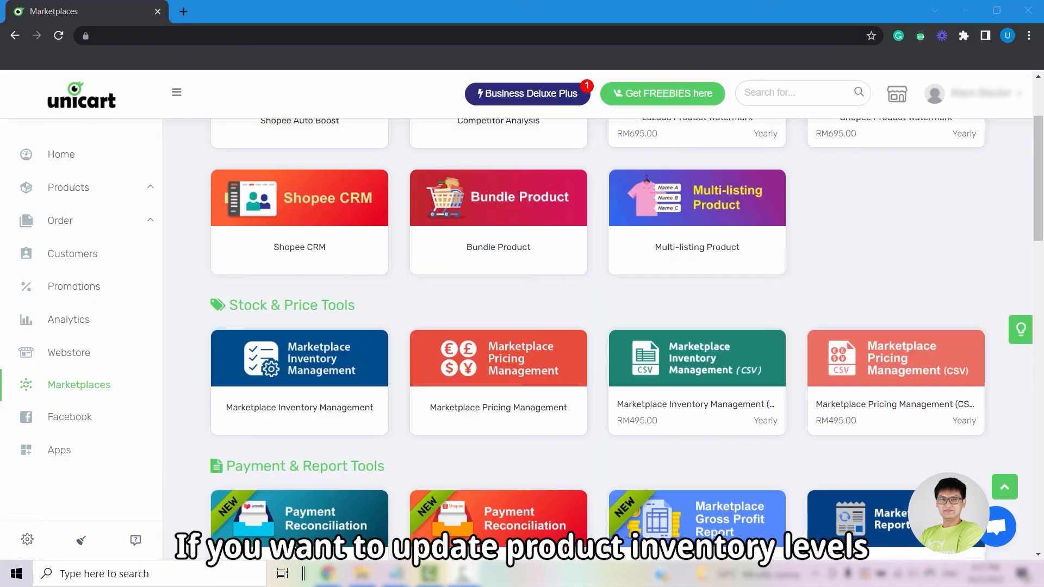